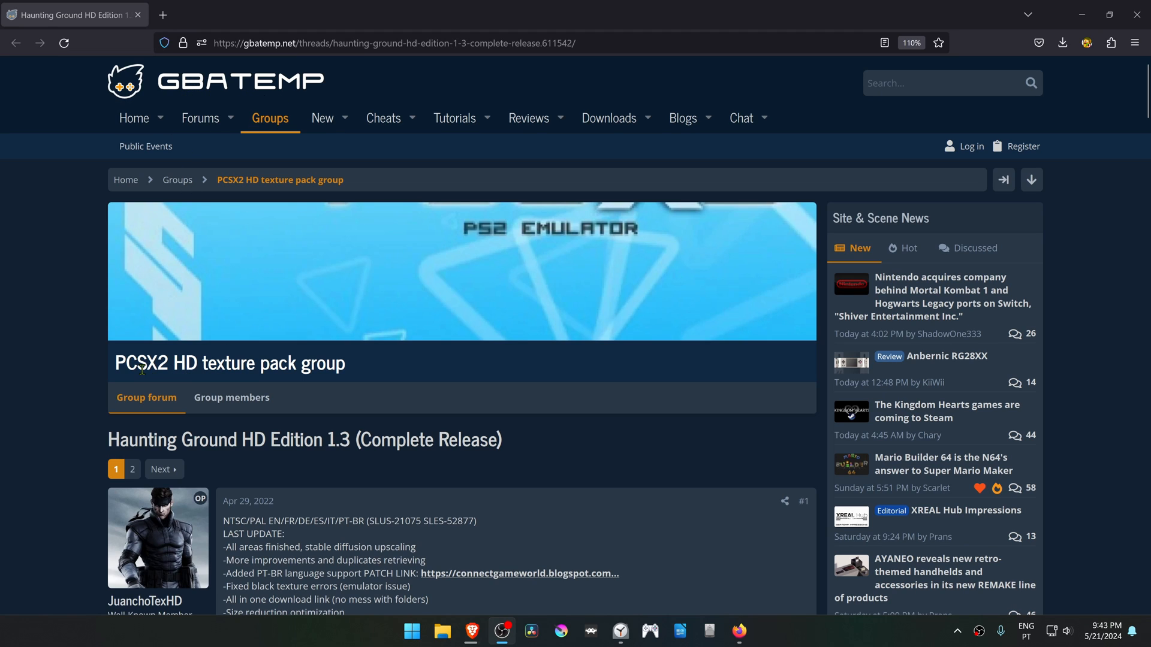
mouse_move(351, 371)
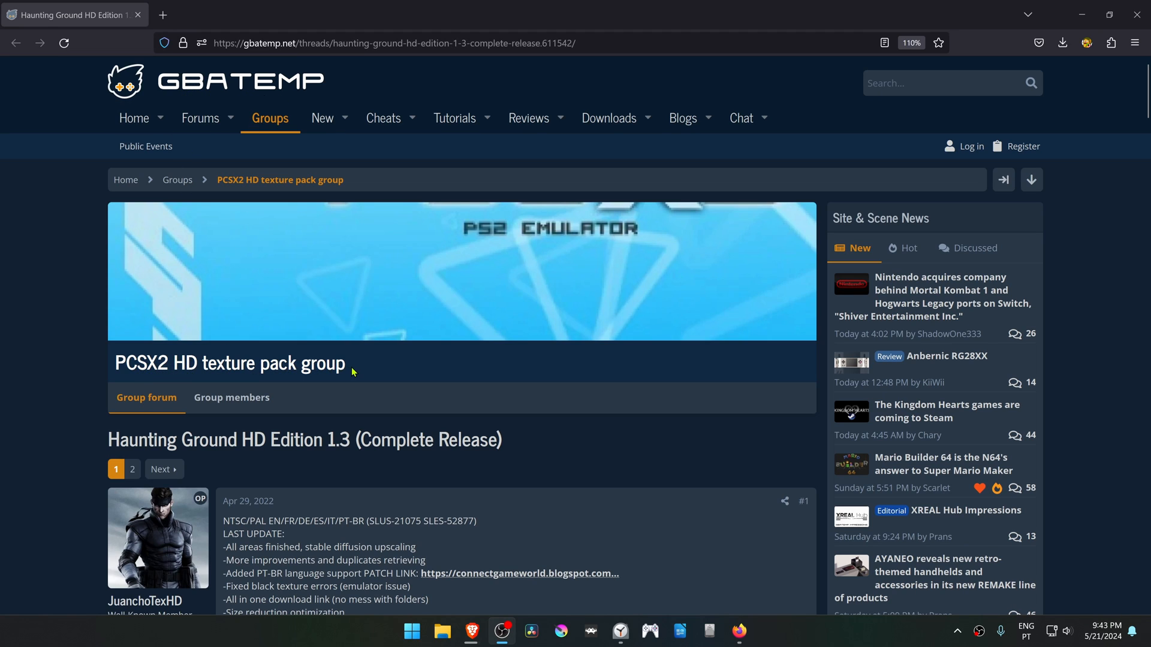
Download HG HD 1.3 Complete.zip from the Drive link, confirming the virus warning, and save it to the Desktop.
scroll(down, 3)
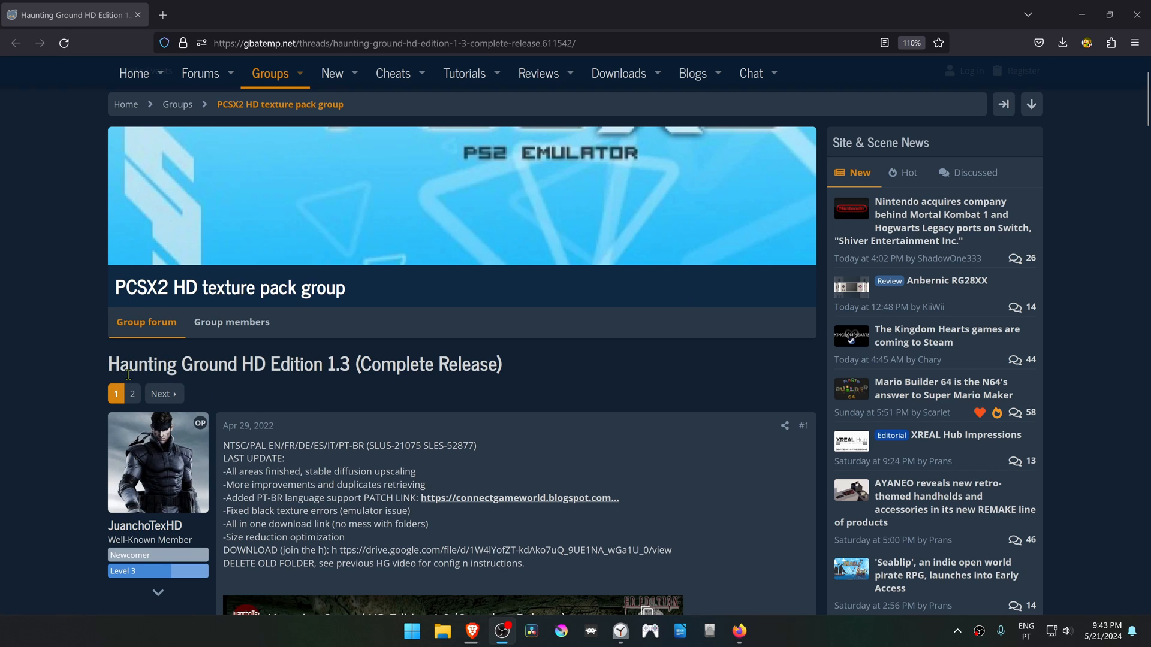
mouse_move(340, 387)
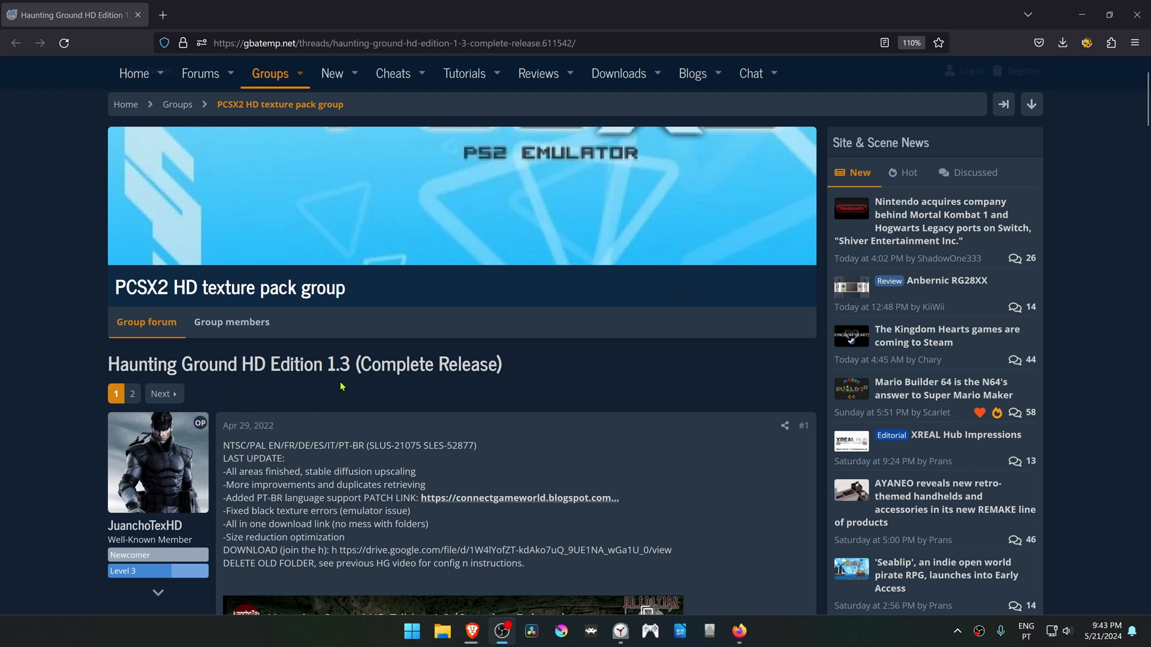
scroll(down, 3)
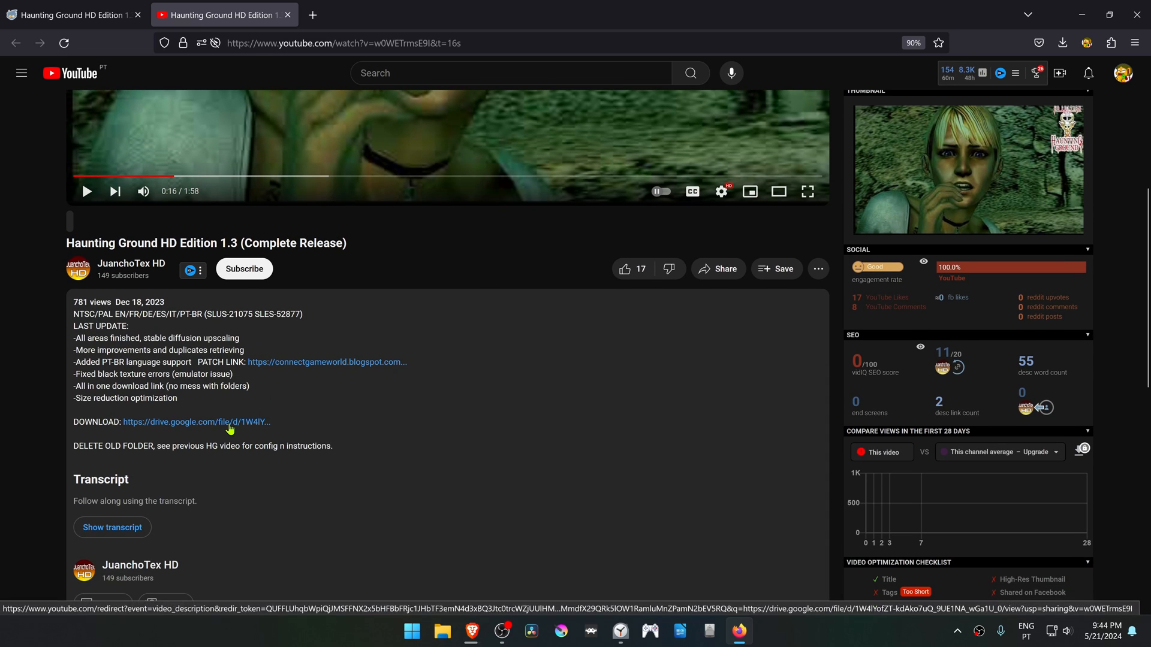
click(195, 422)
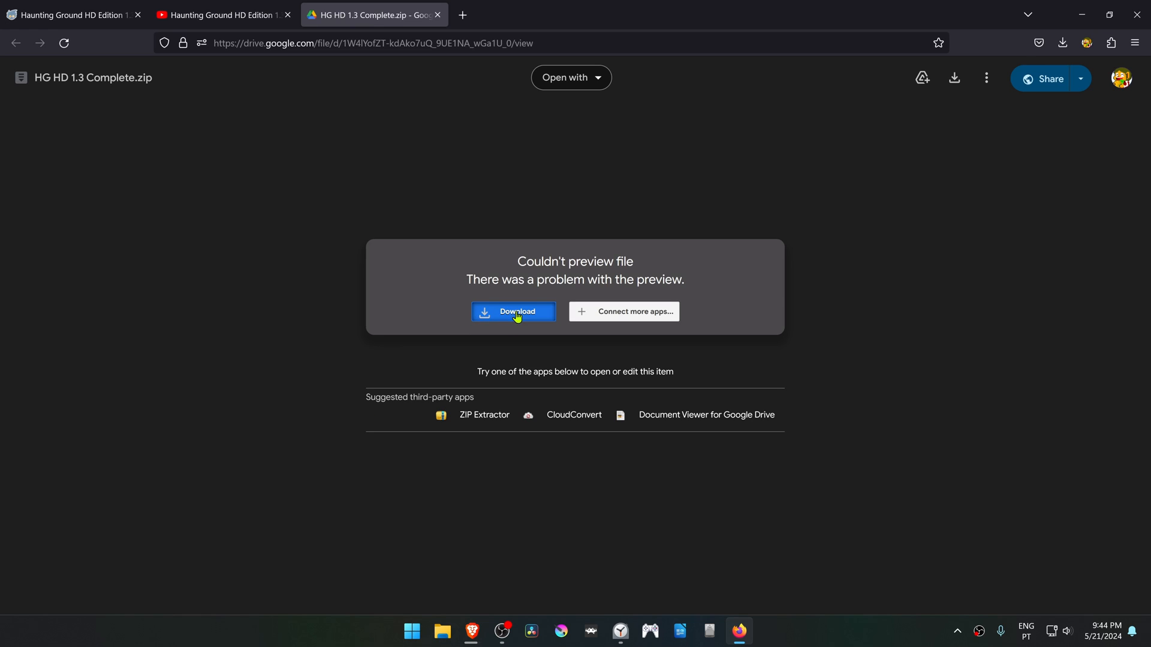
click(514, 312)
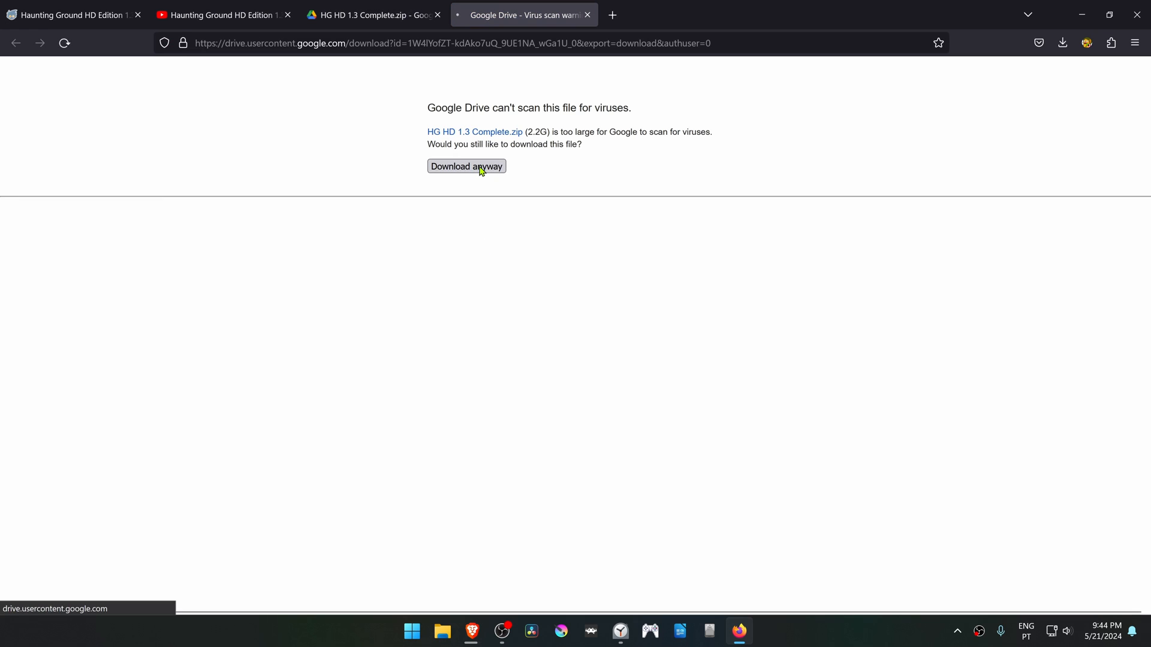
click(466, 165)
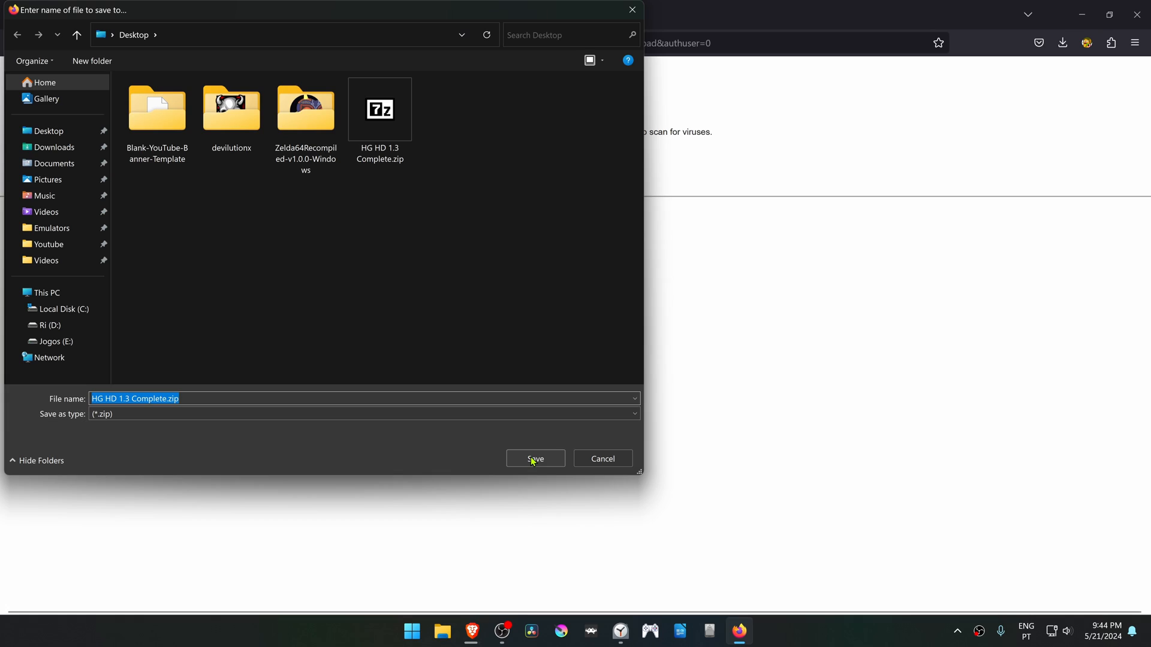
click(535, 458)
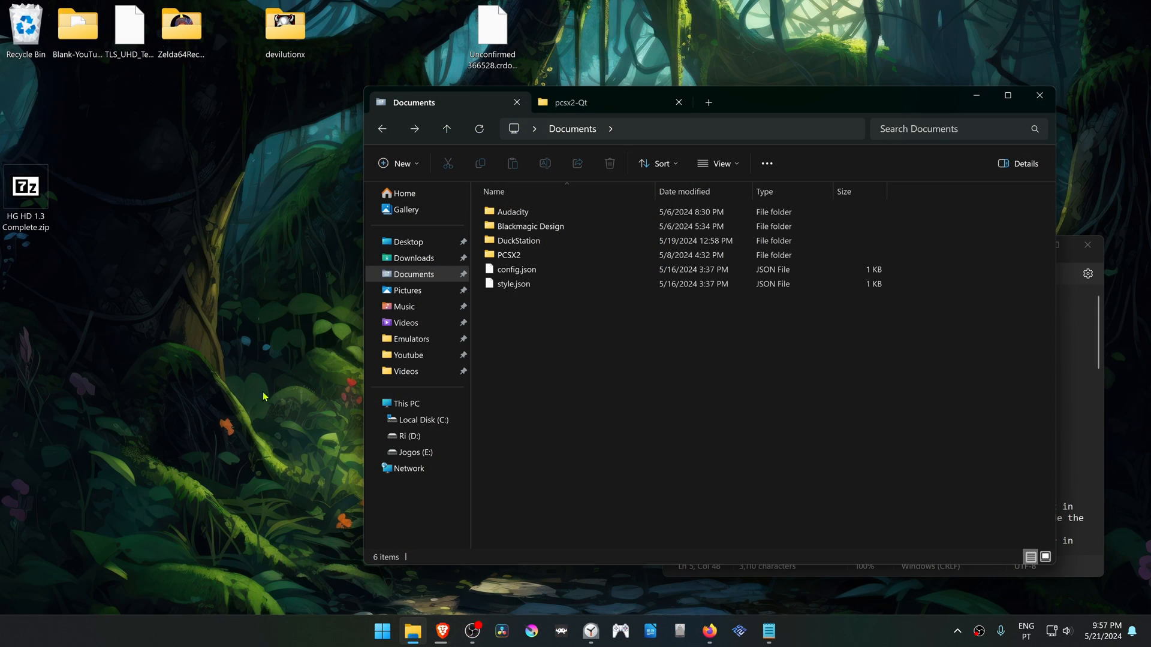
mouse_move(120, 333)
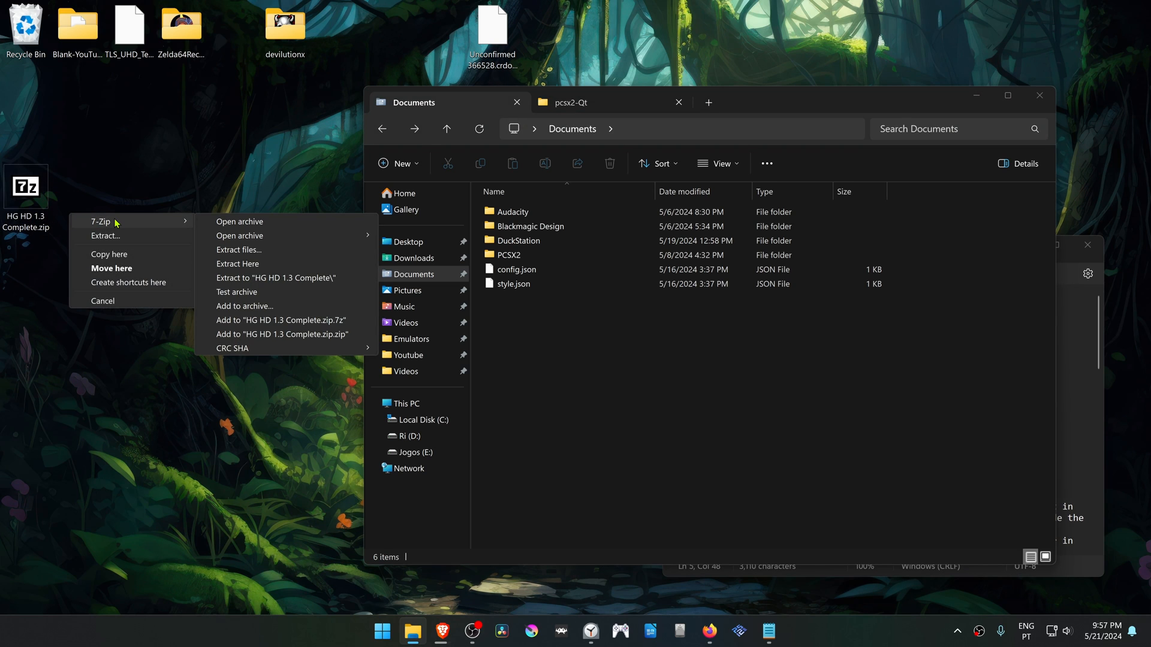
Extract the zip via 7-Zip into its own 'HG HD 1.3 Complete' folder and cut the SLXX-XXXXX folder.
click(237, 263)
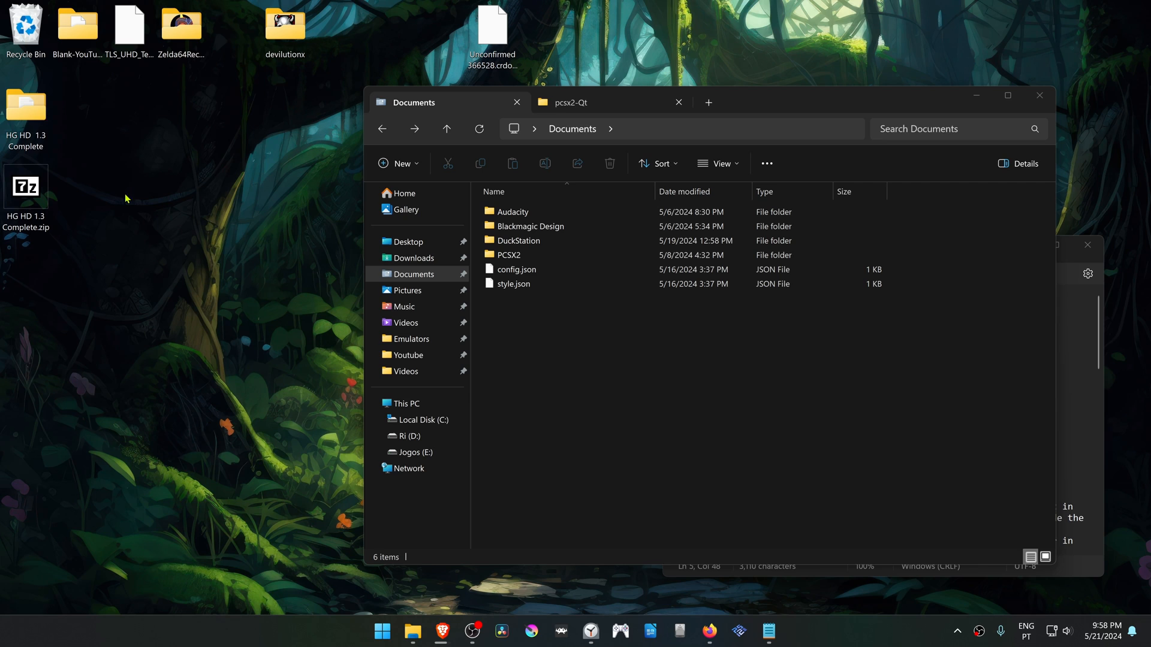
double_click(25, 106)
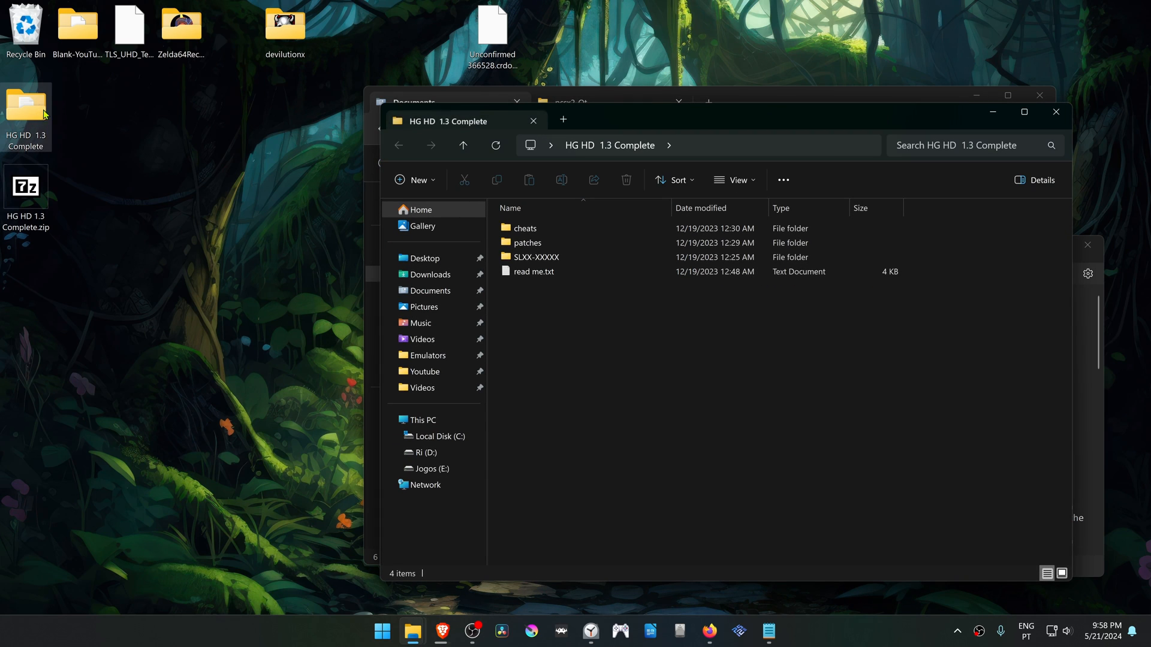
right_click(535, 257)
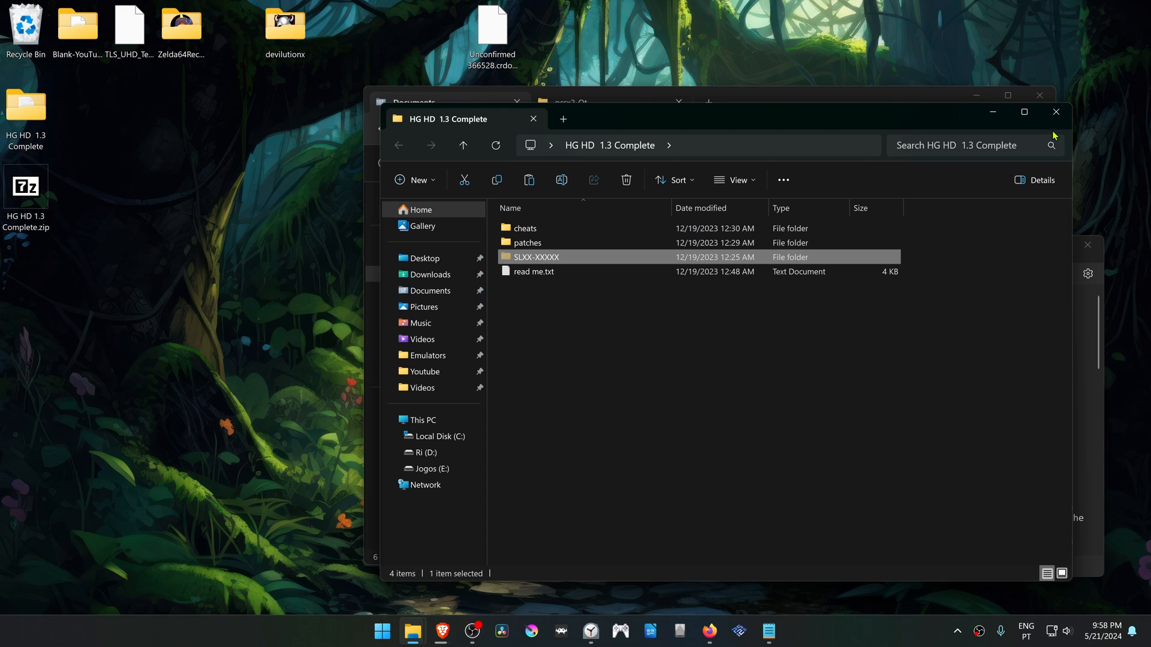
click(440, 102)
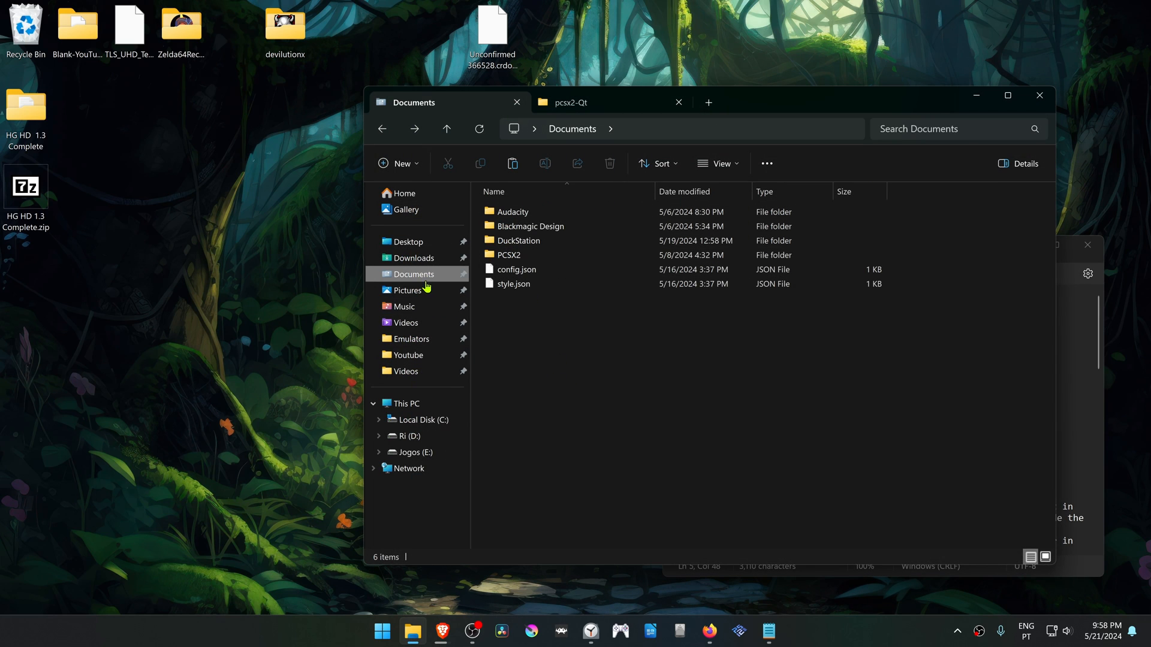
Navigate through Documents > PCSX2 > textures into pcsx2-Qt's textures folder and paste SLXX-XXXXX there.
double_click(508, 254)
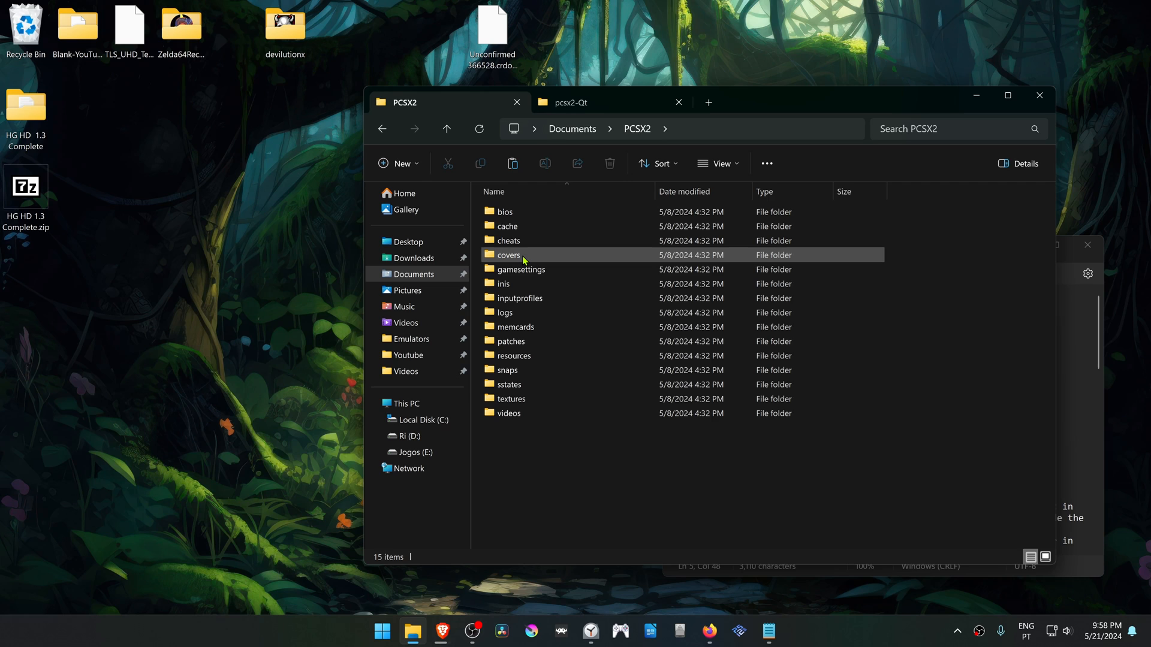
double_click(511, 398)
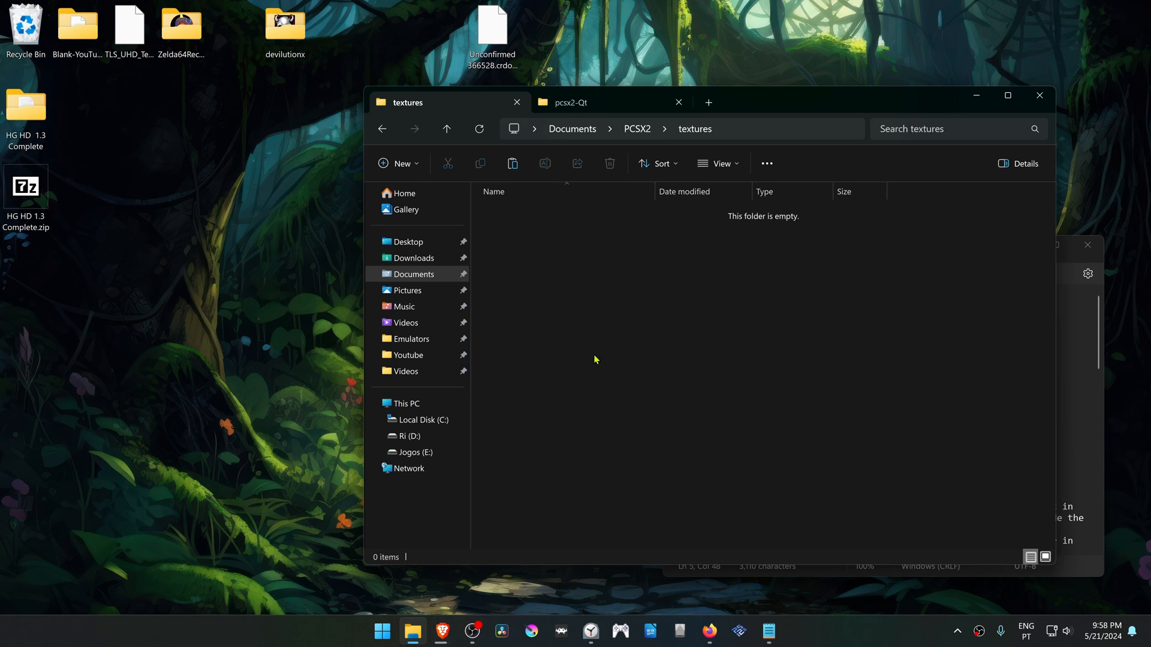
mouse_move(579, 344)
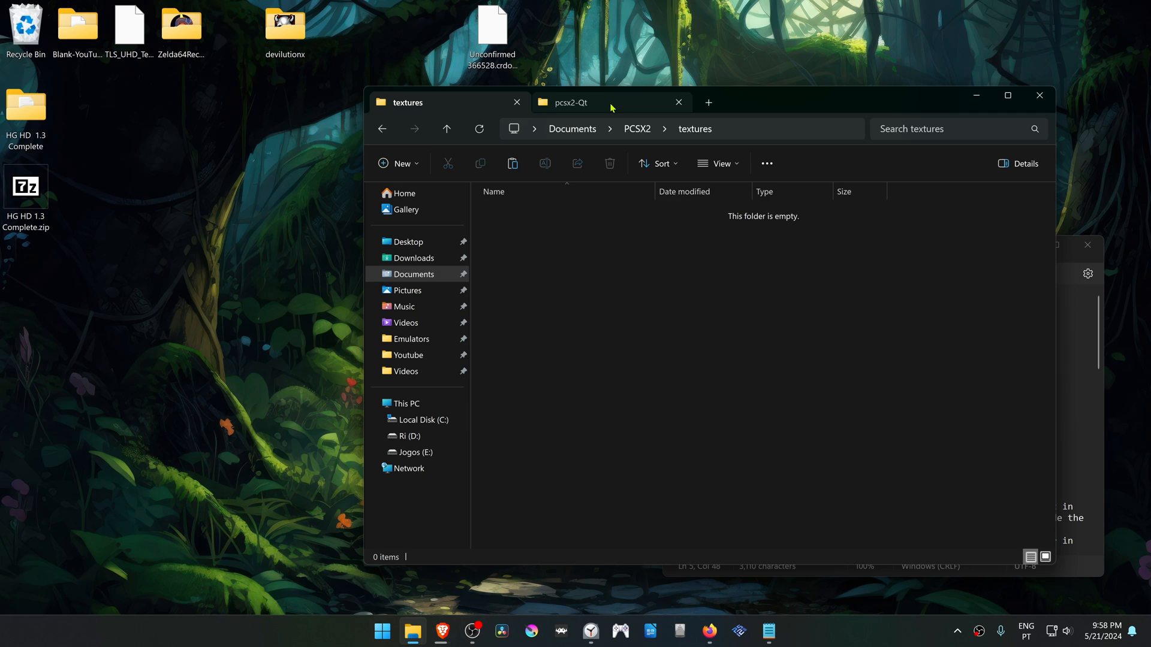
click(569, 102)
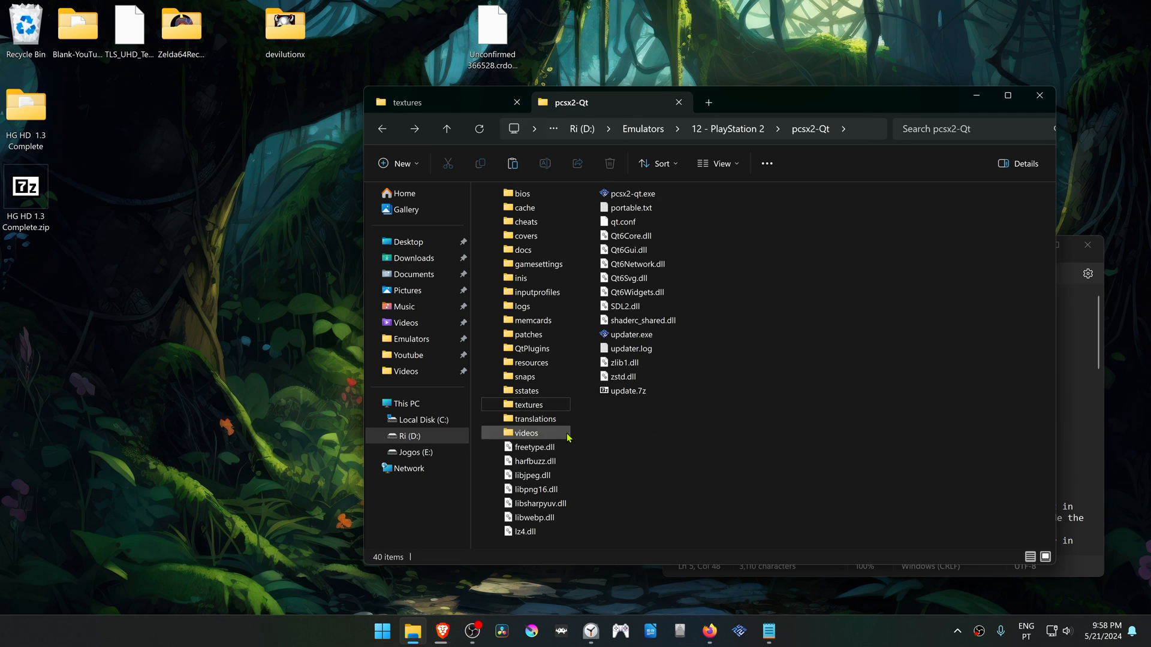
click(632, 193)
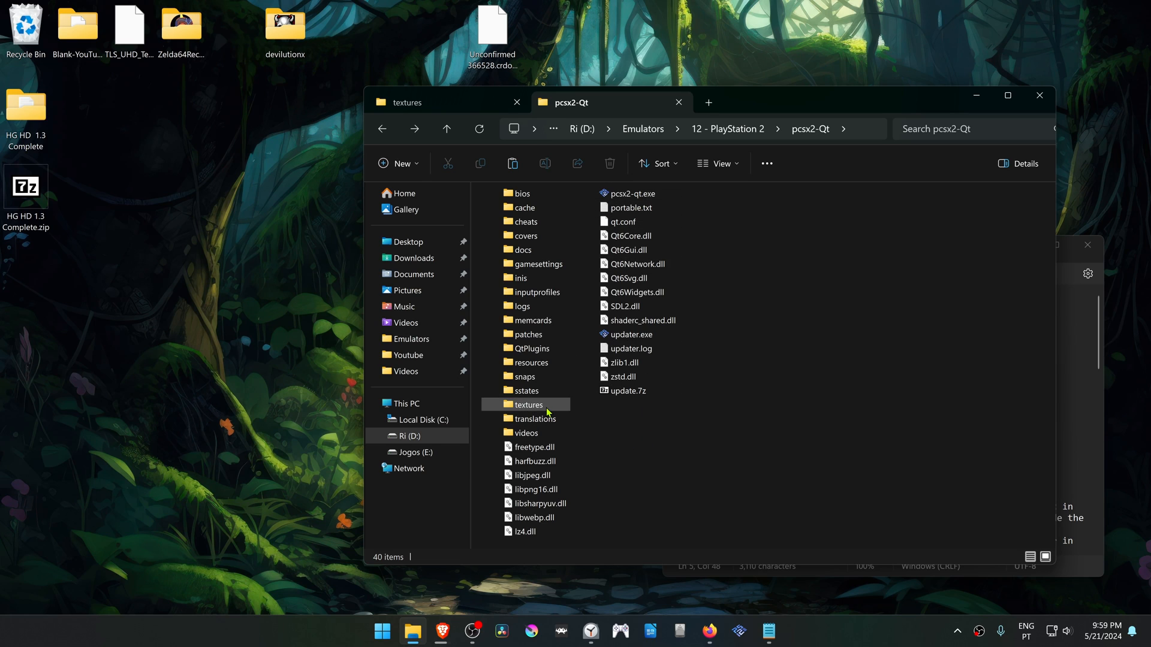
double_click(529, 404)
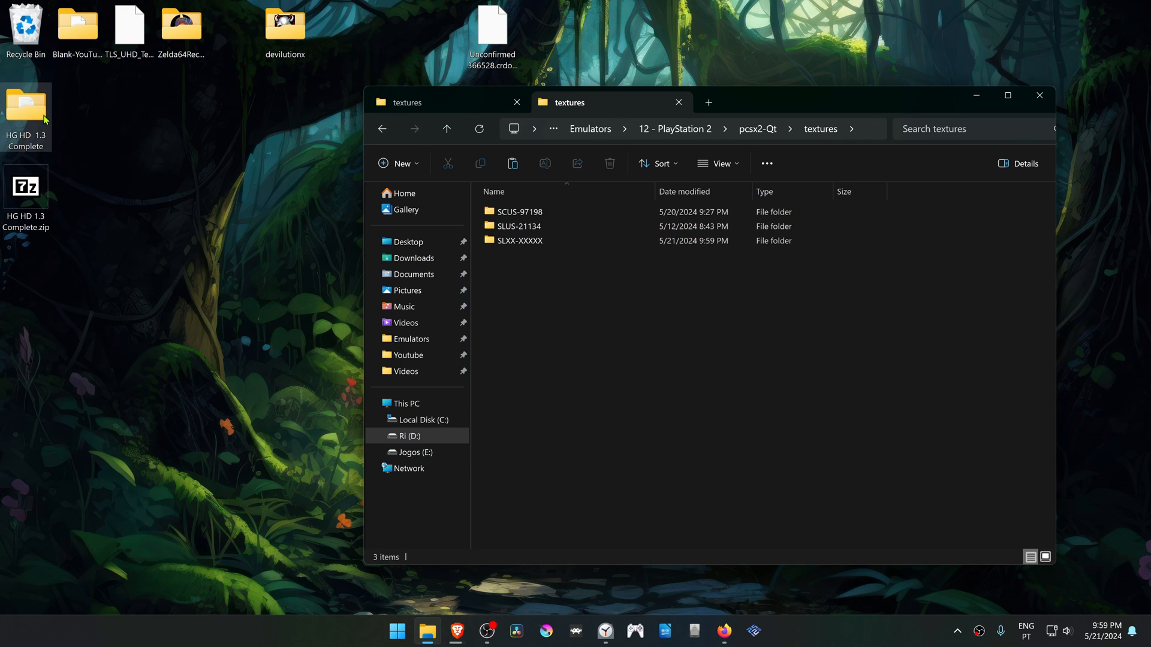
Read the pack's read me.txt in Notepad and select the game ID SLUS-21075 to rename SLXX-XXXXX.
double_click(26, 107)
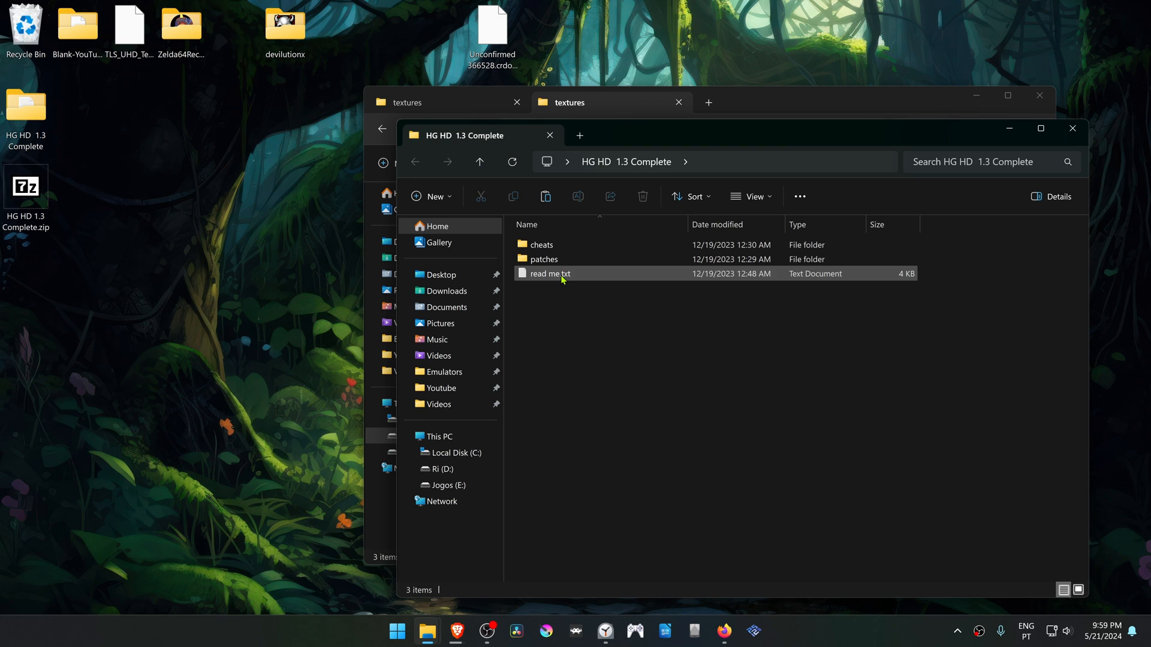
double_click(549, 273)
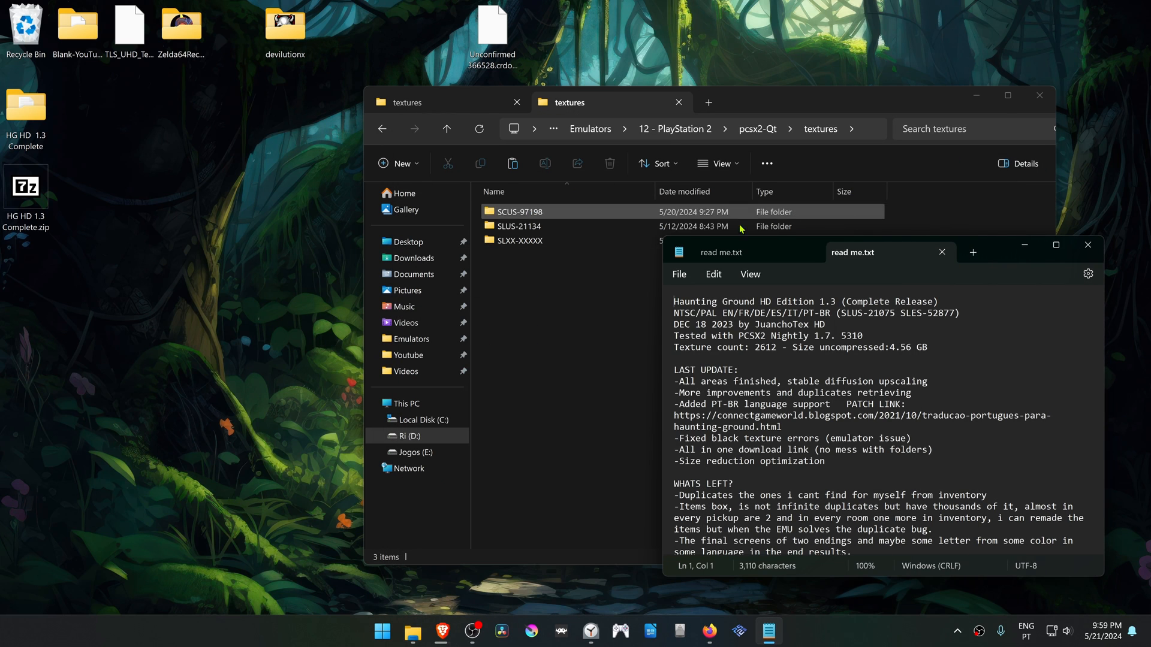
click(519, 240)
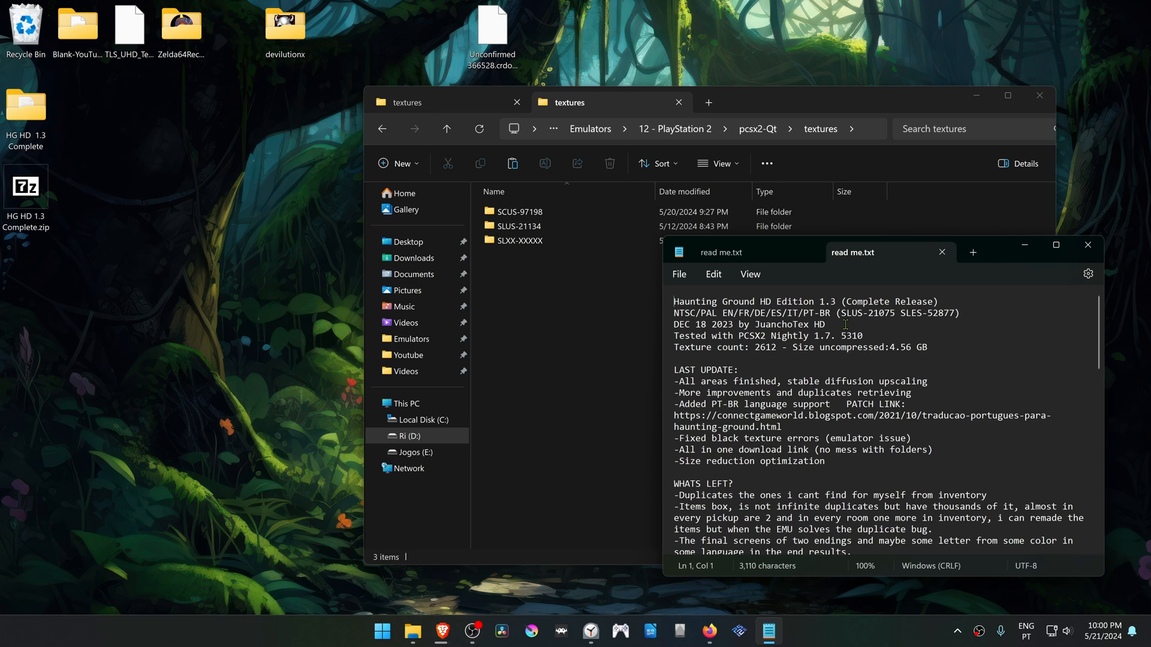
double_click(864, 313)
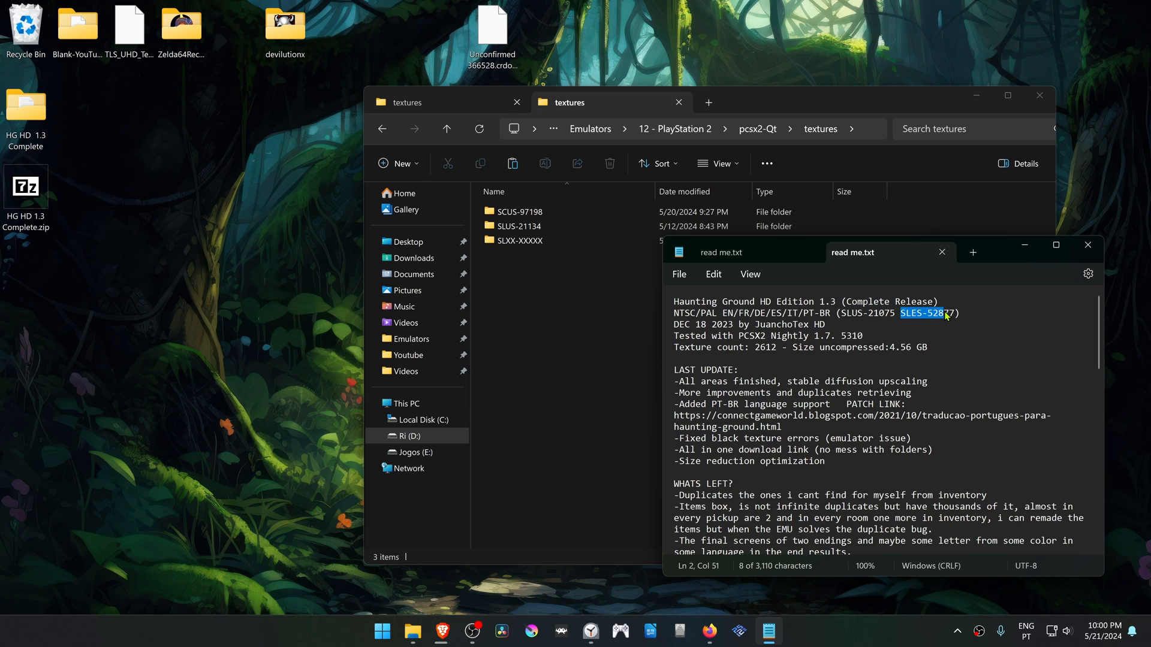
click(900, 318)
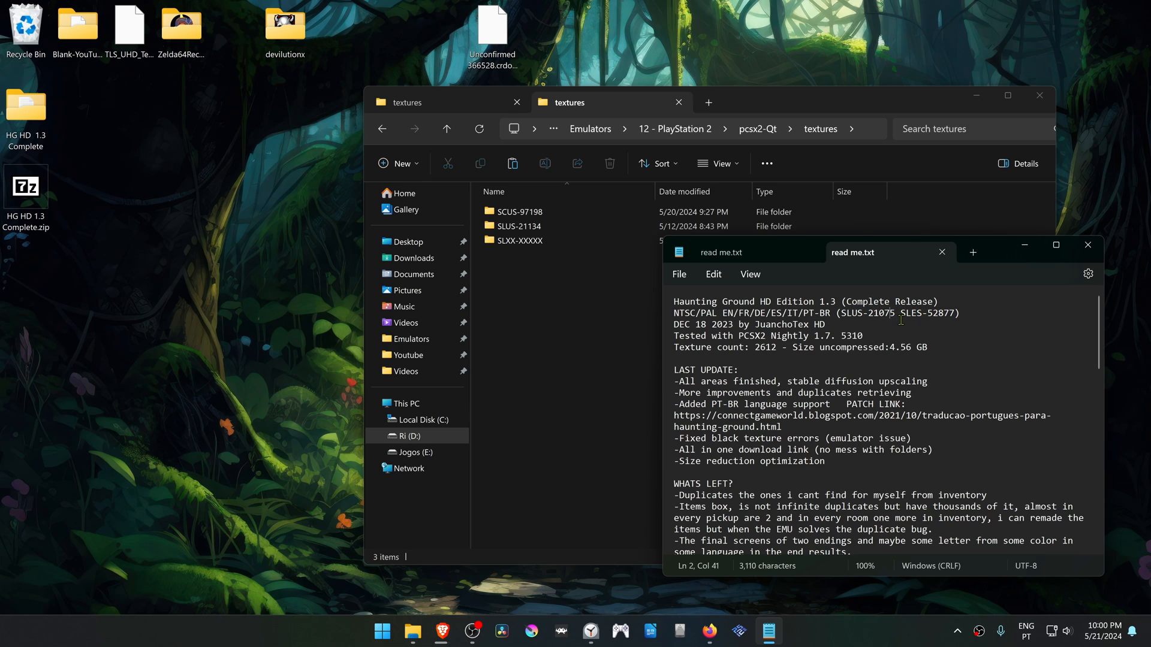
double_click(865, 313)
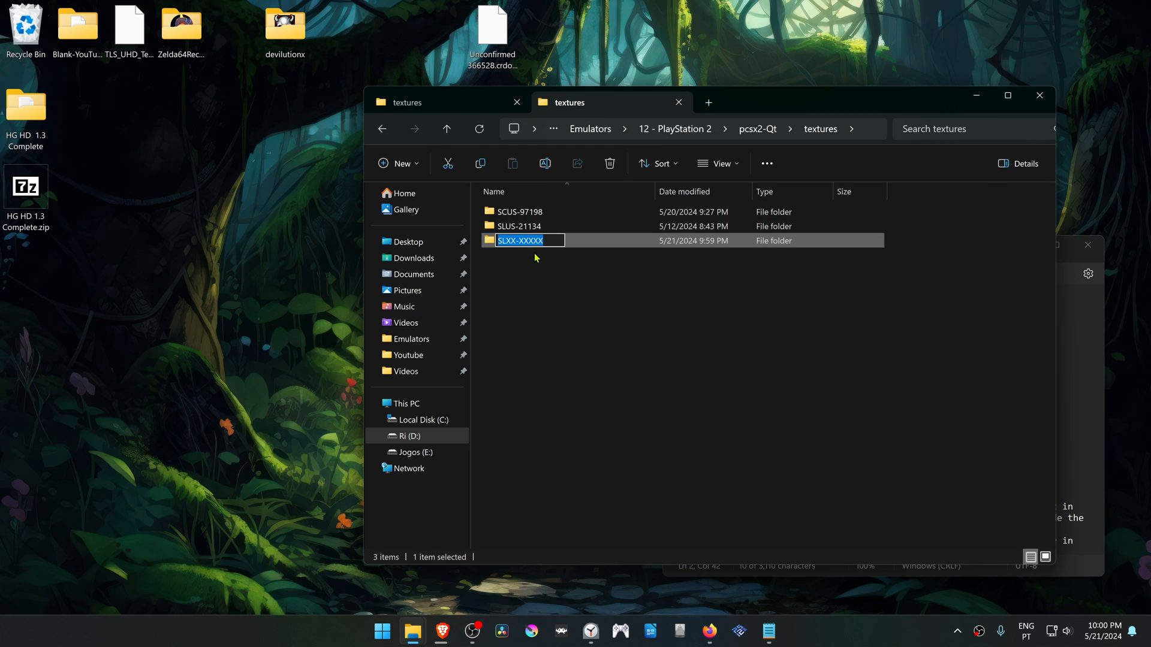
mouse_move(550, 261)
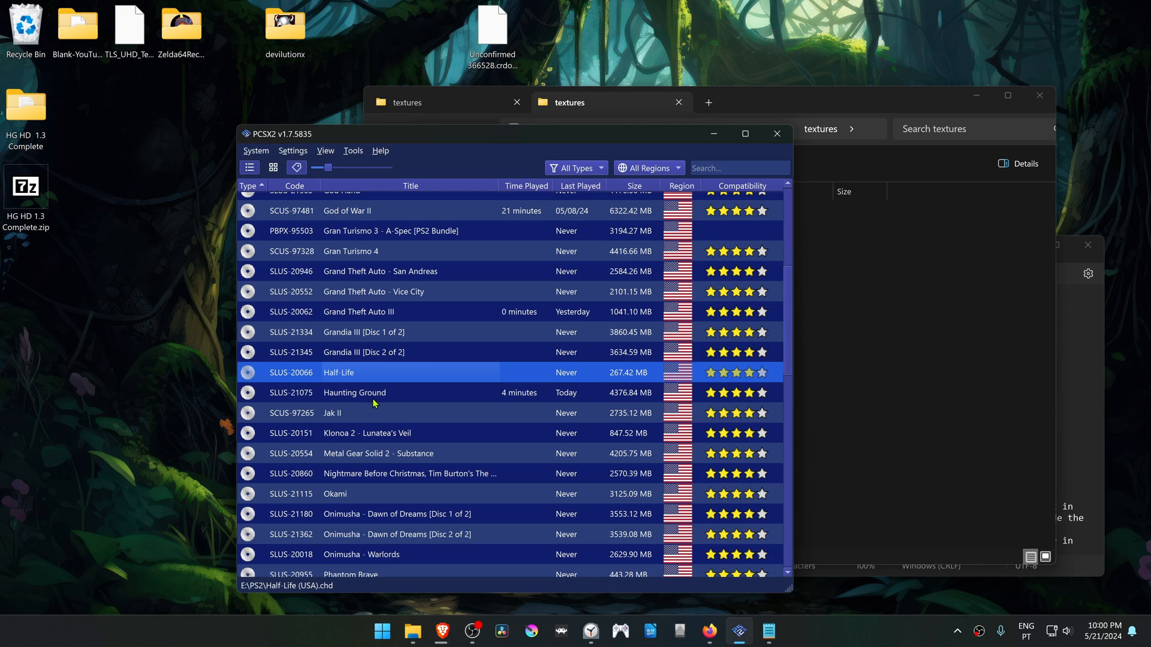
mouse_move(392, 396)
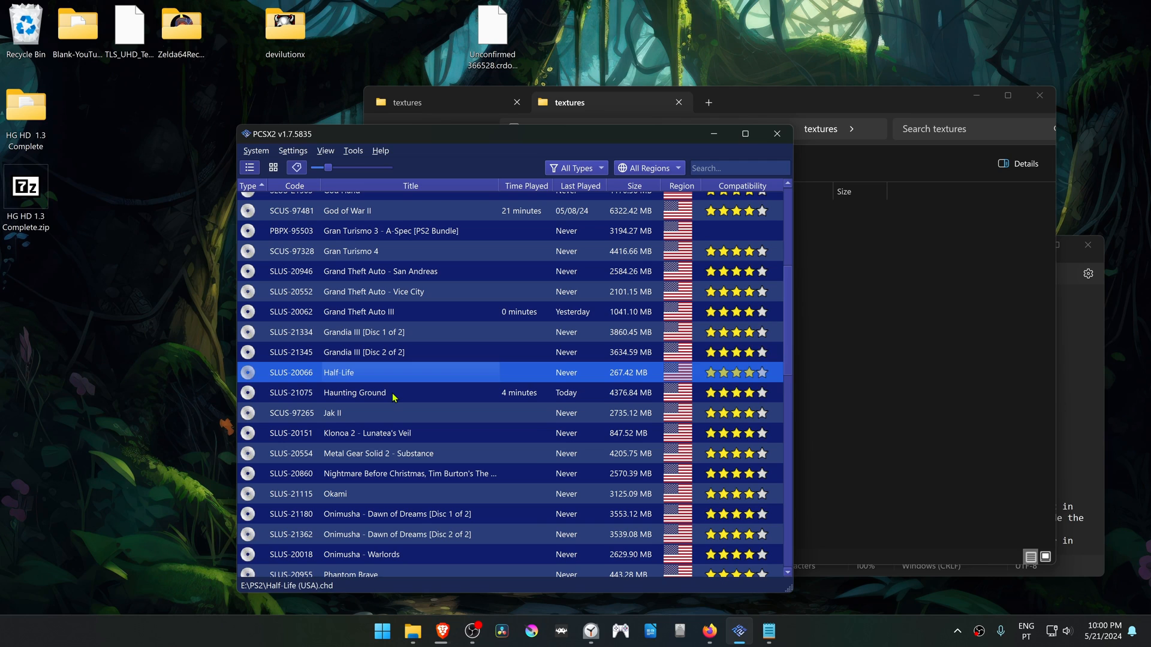
In Haunting Ground's properties, set Graphics > Rendering Internal Resolution to 6x Native (~2160p/4K).
right_click(354, 392)
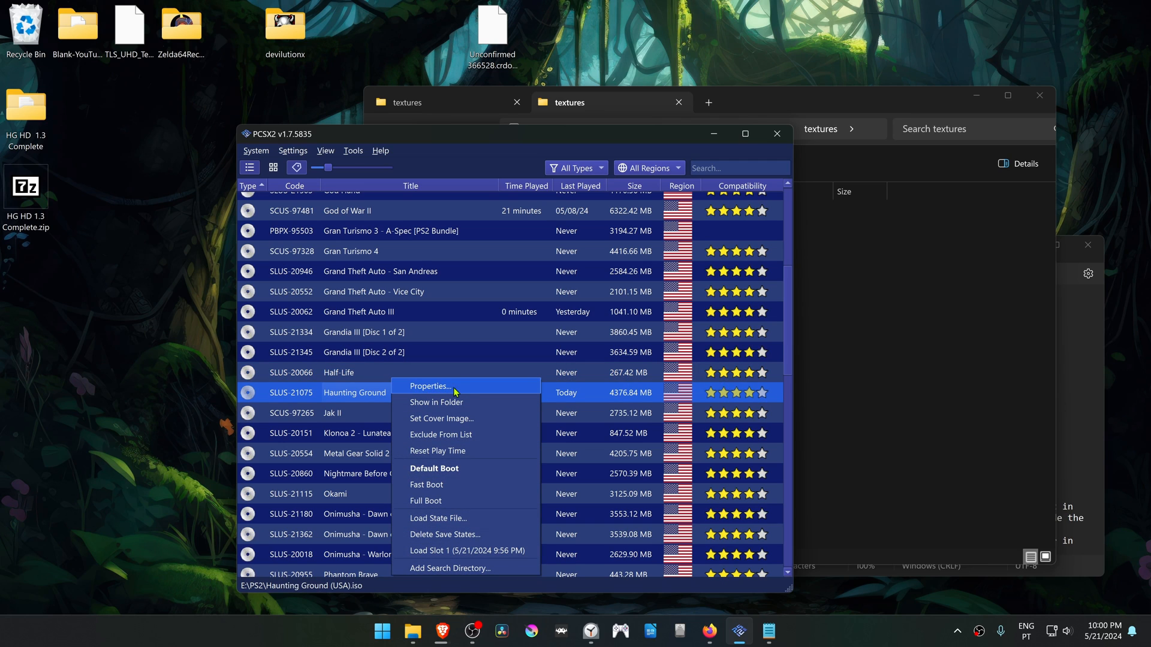
click(430, 386)
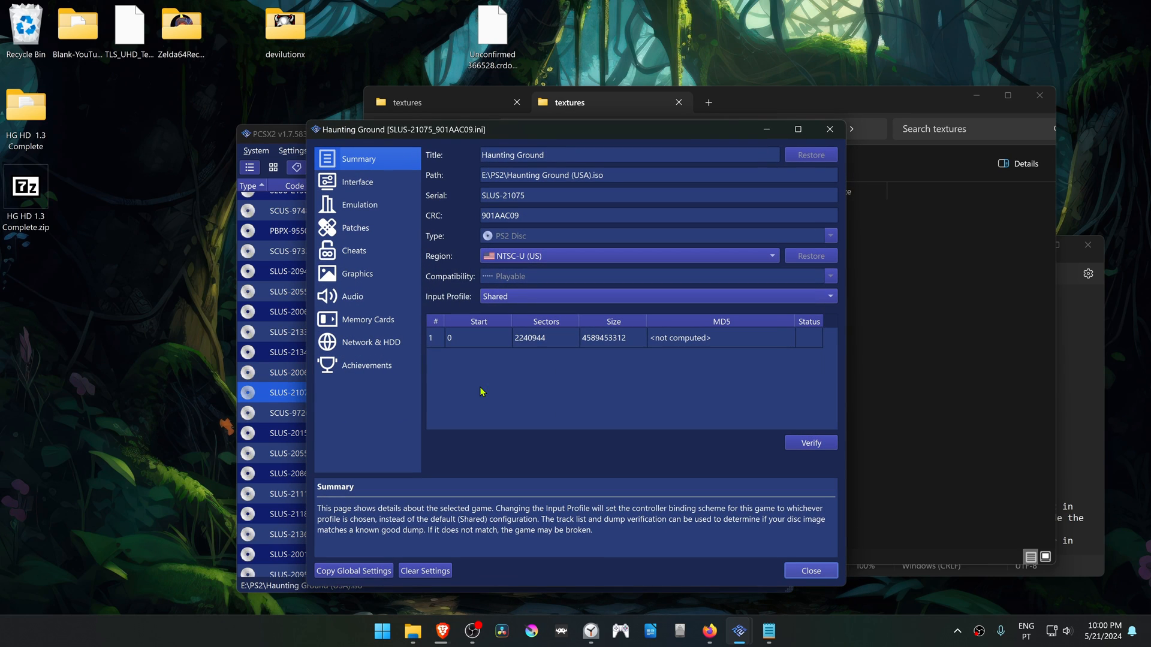
click(357, 273)
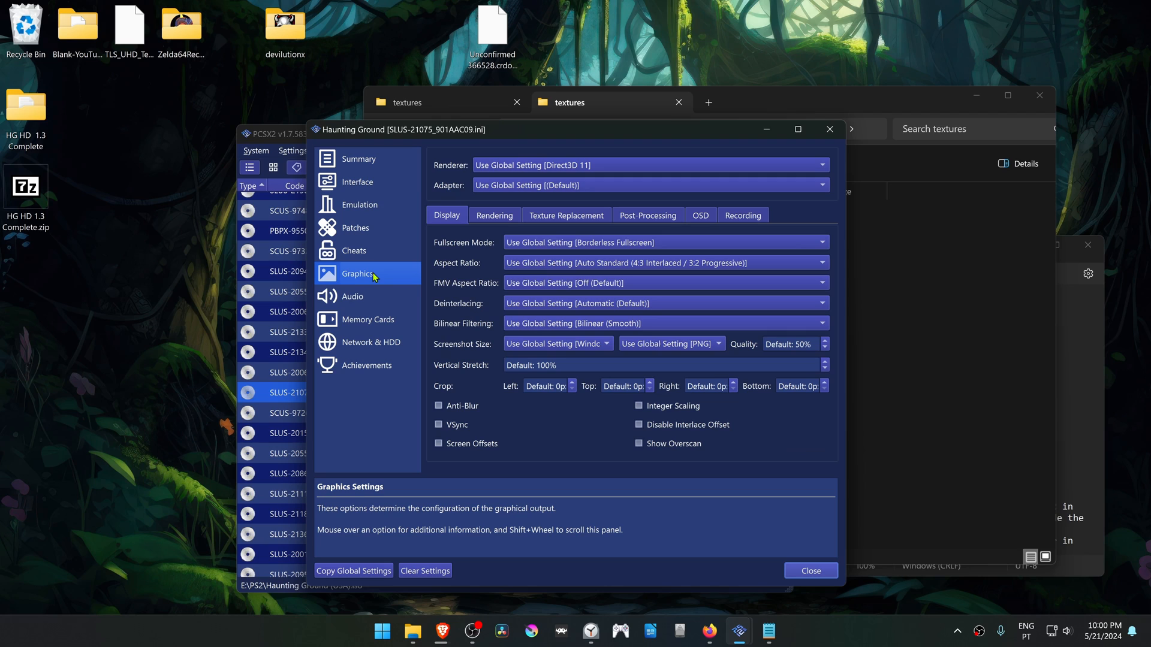
click(494, 215)
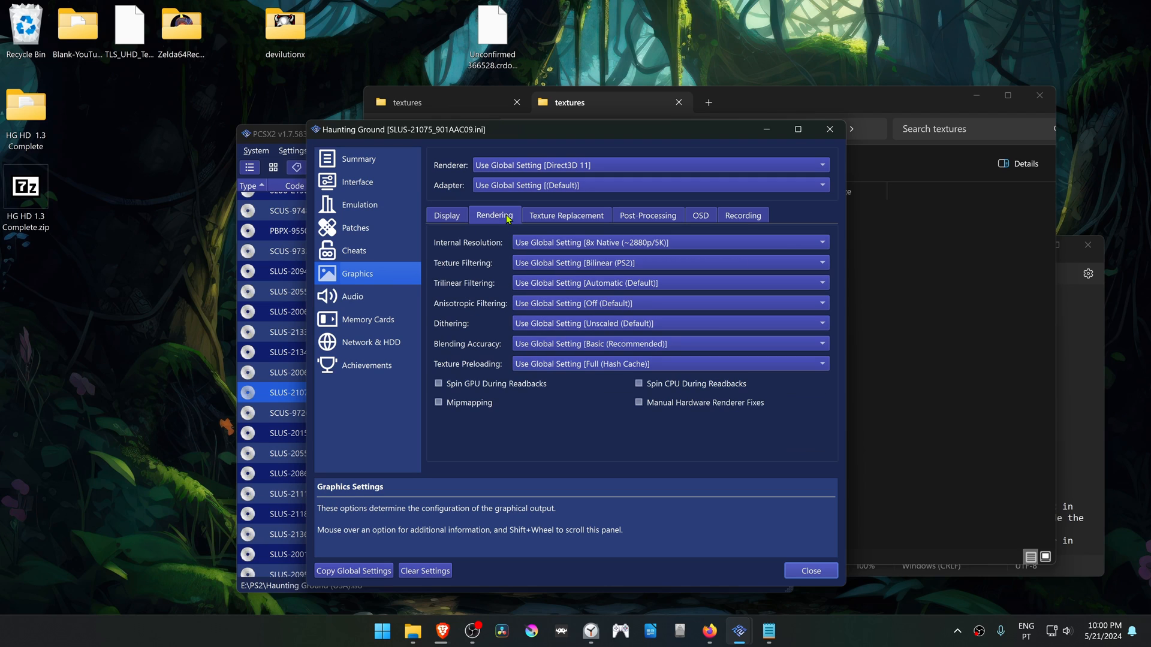
mouse_move(525, 242)
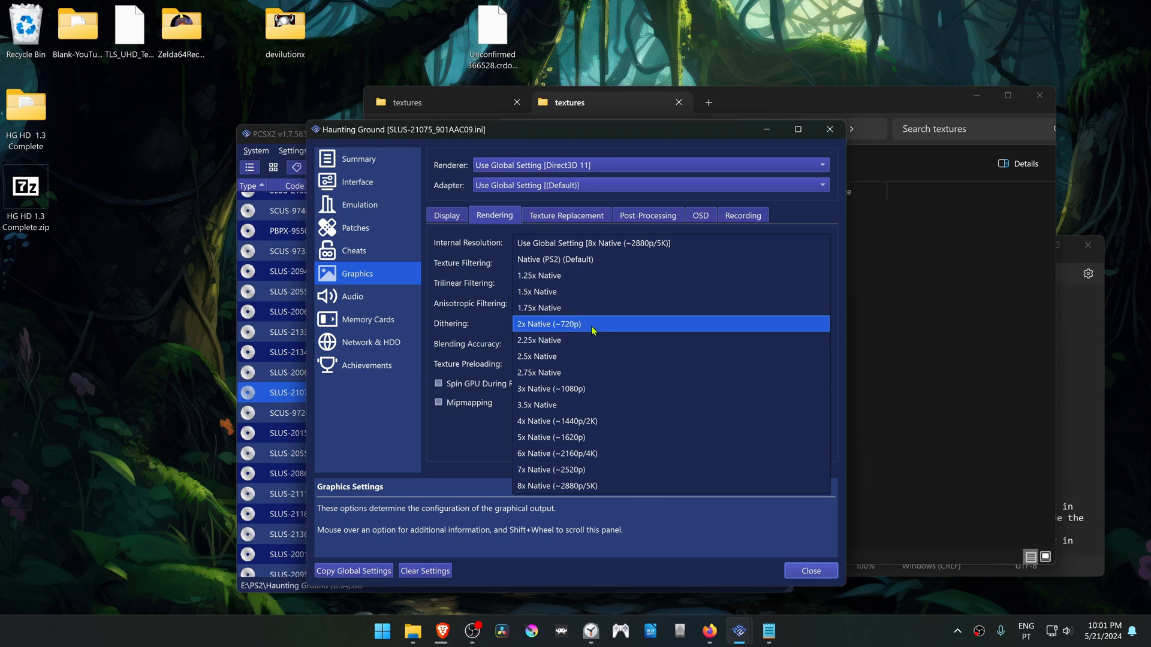
mouse_move(597, 404)
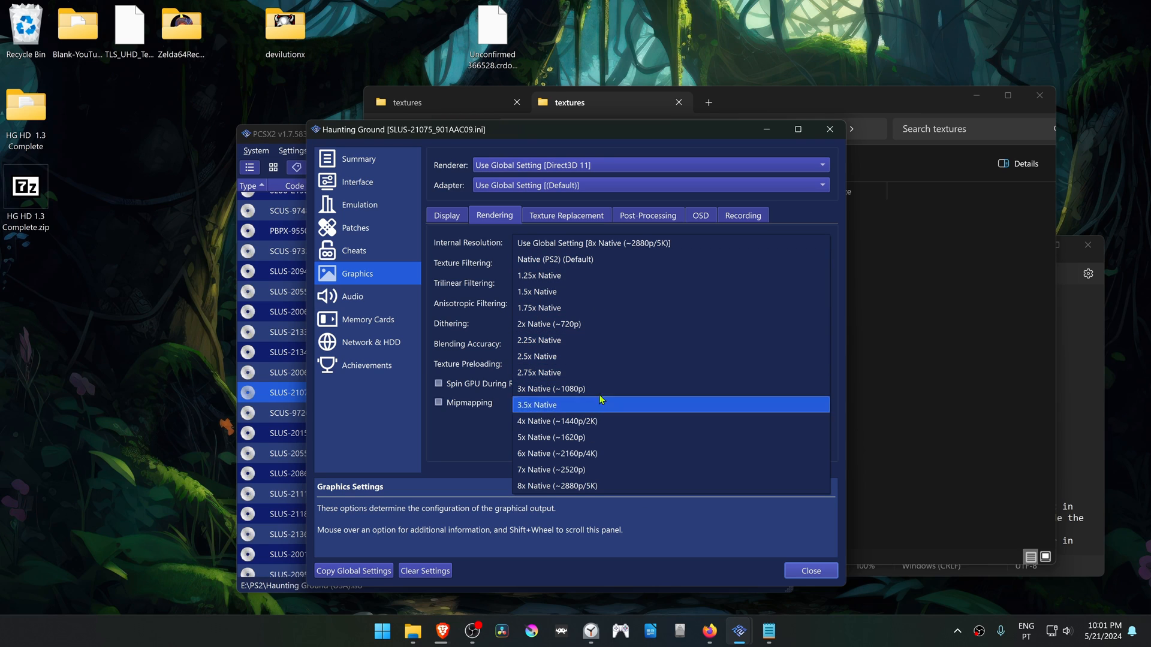
mouse_move(598, 308)
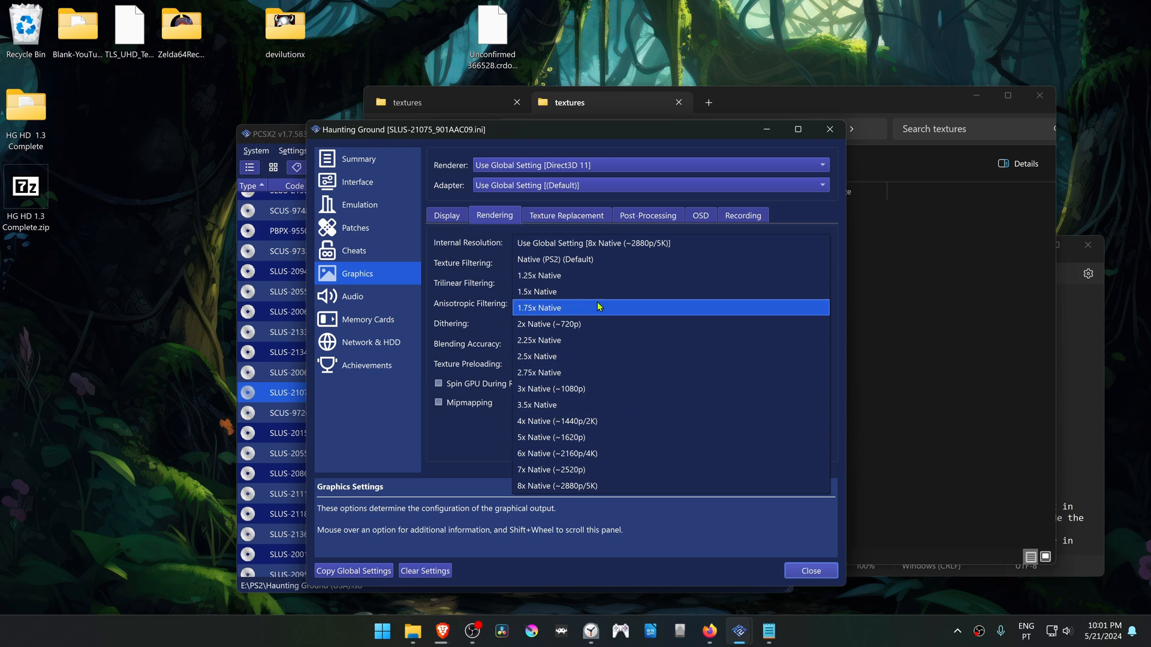
click(556, 453)
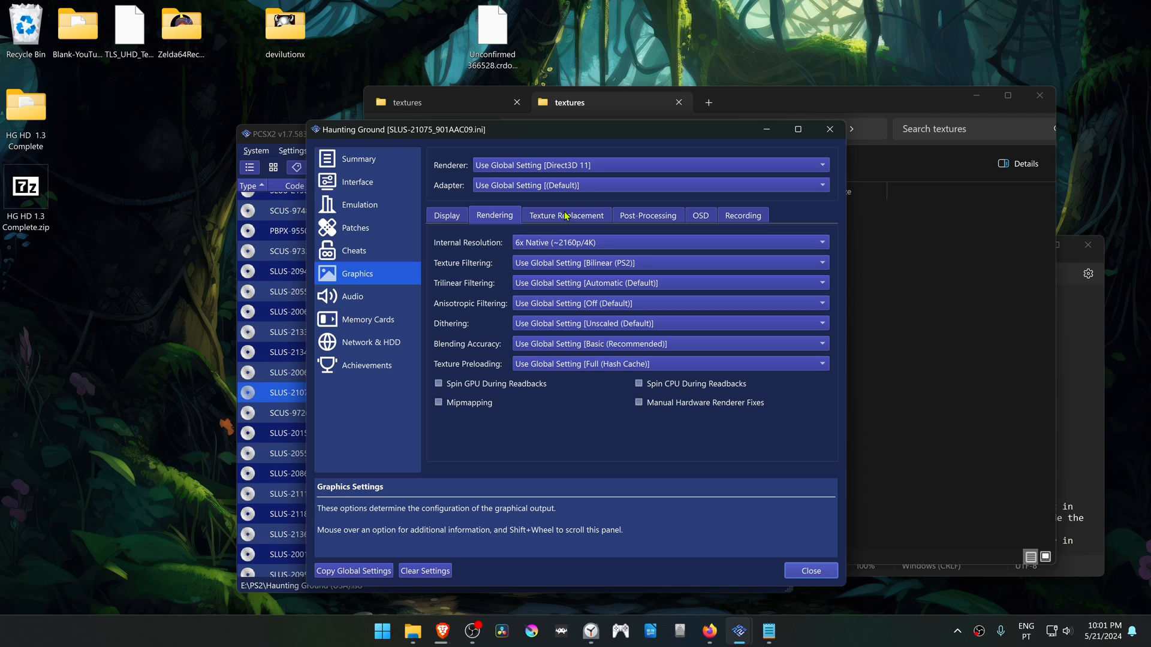
Enable Load Textures and Asynchronous Texture Loading under Texture Replacement, then close the properties.
click(564, 215)
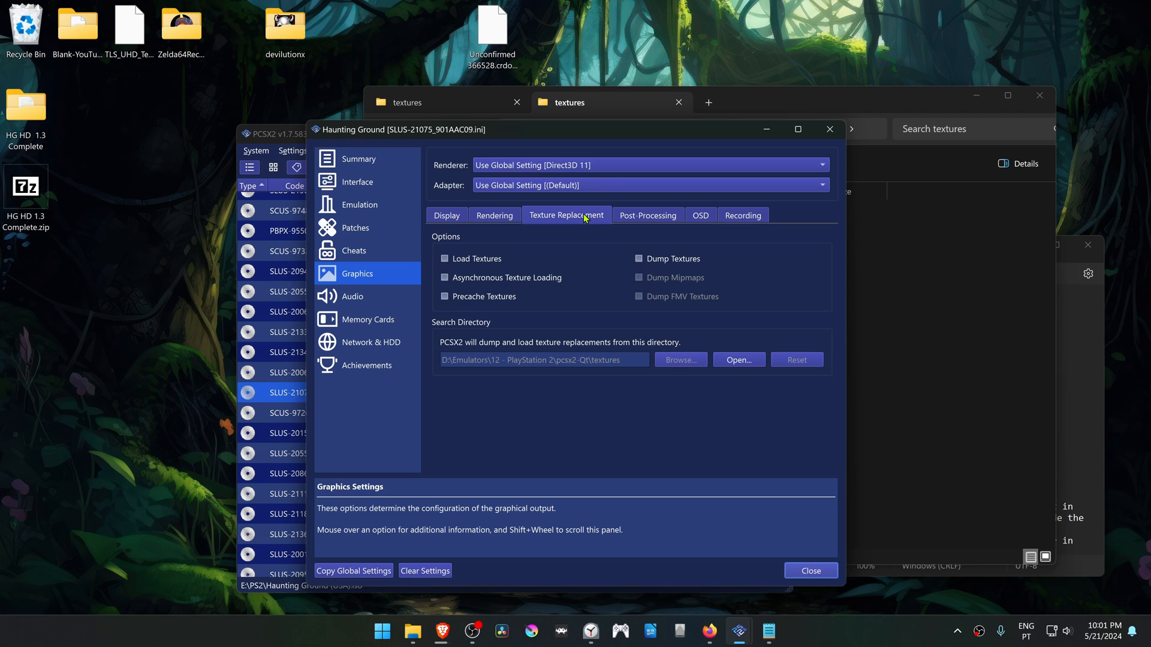
click(445, 258)
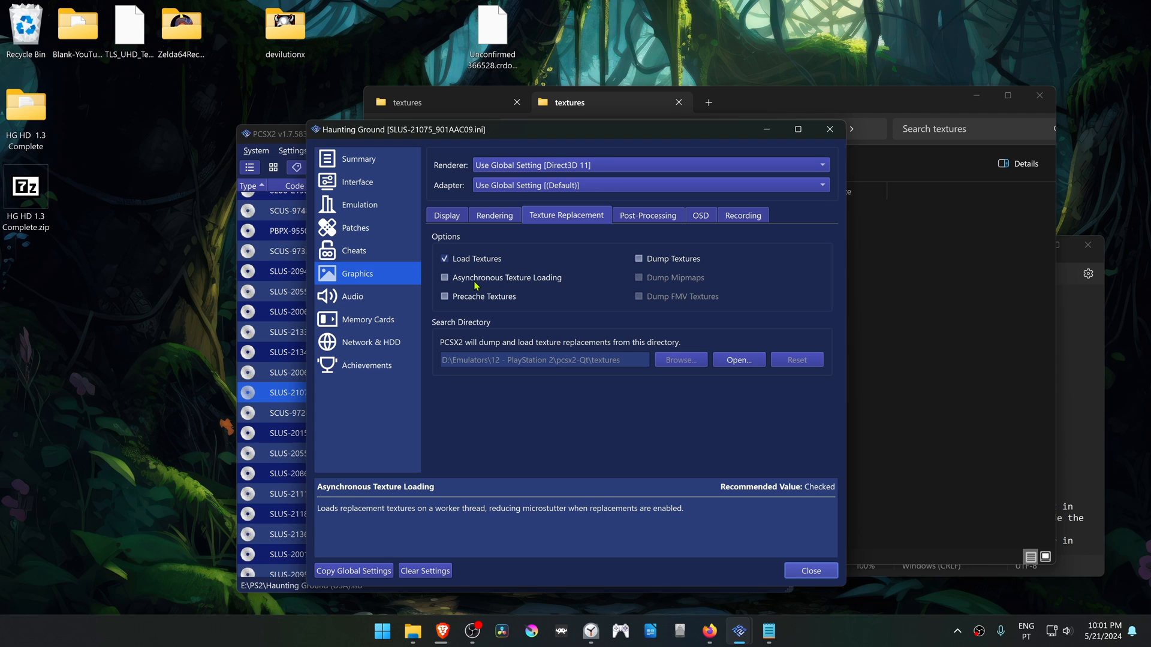
click(445, 277)
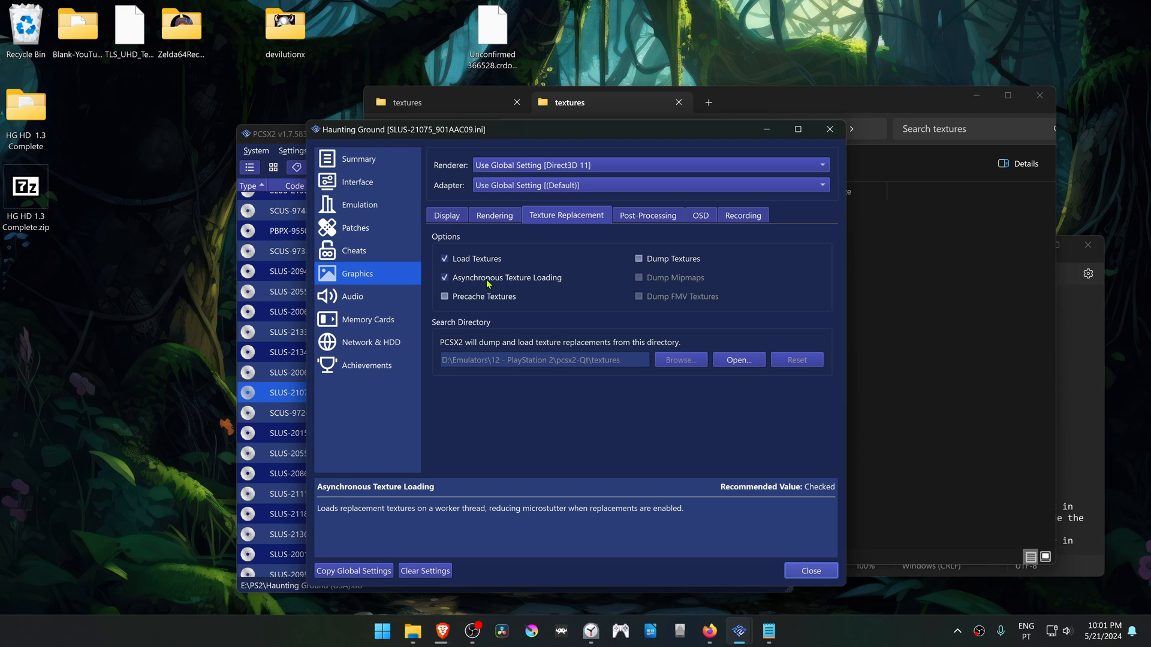
click(810, 571)
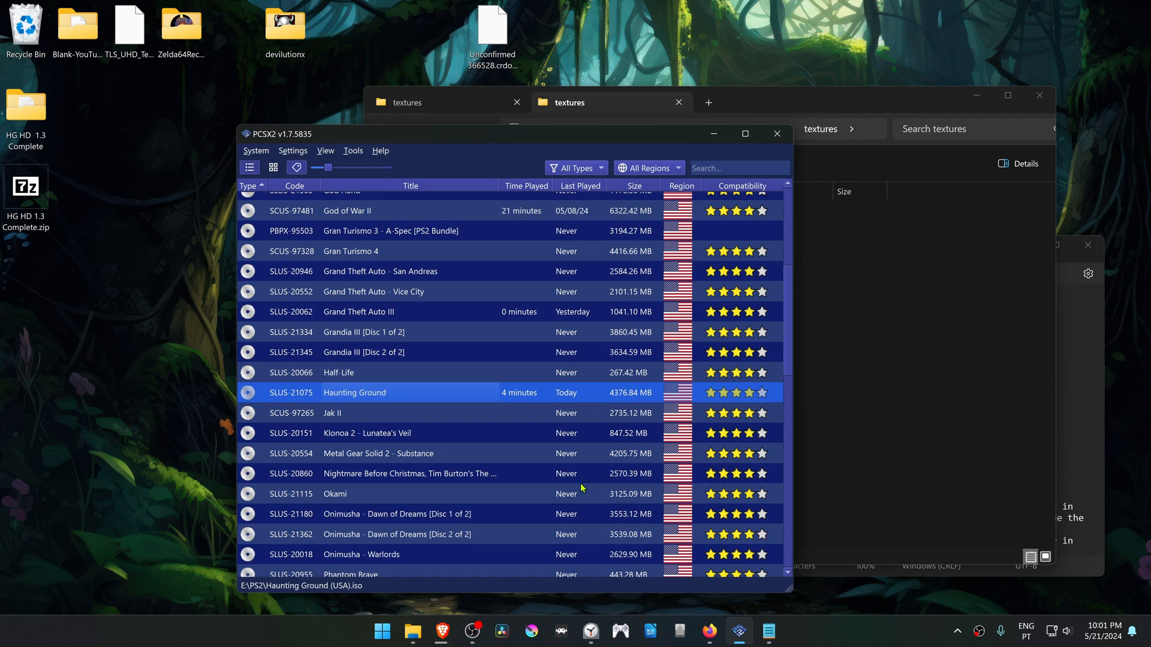
mouse_move(416, 399)
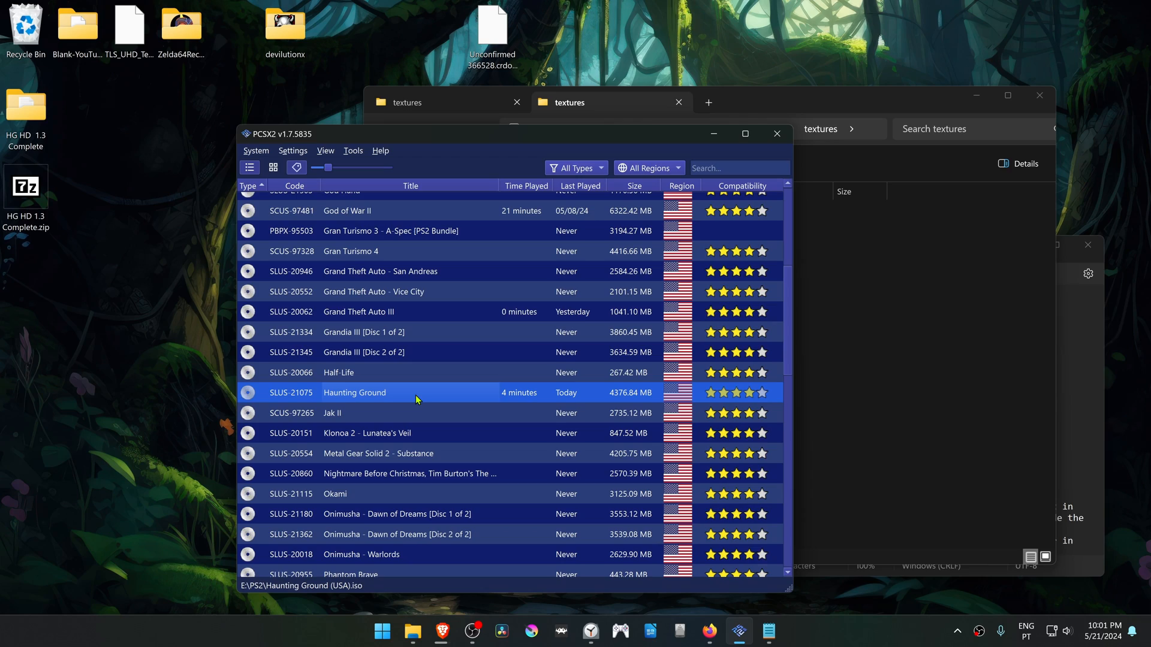